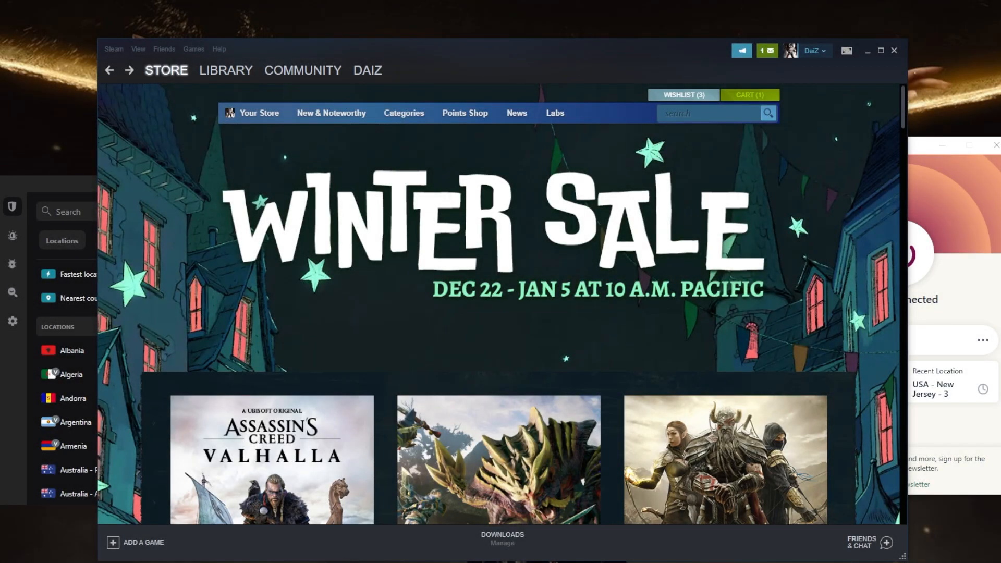
mouse_move(640, 143)
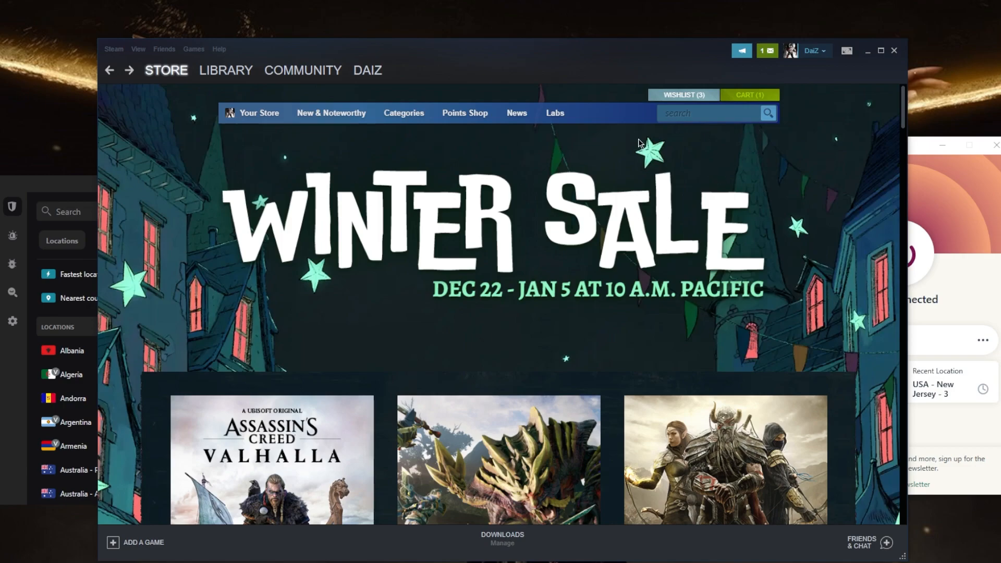
mouse_move(646, 159)
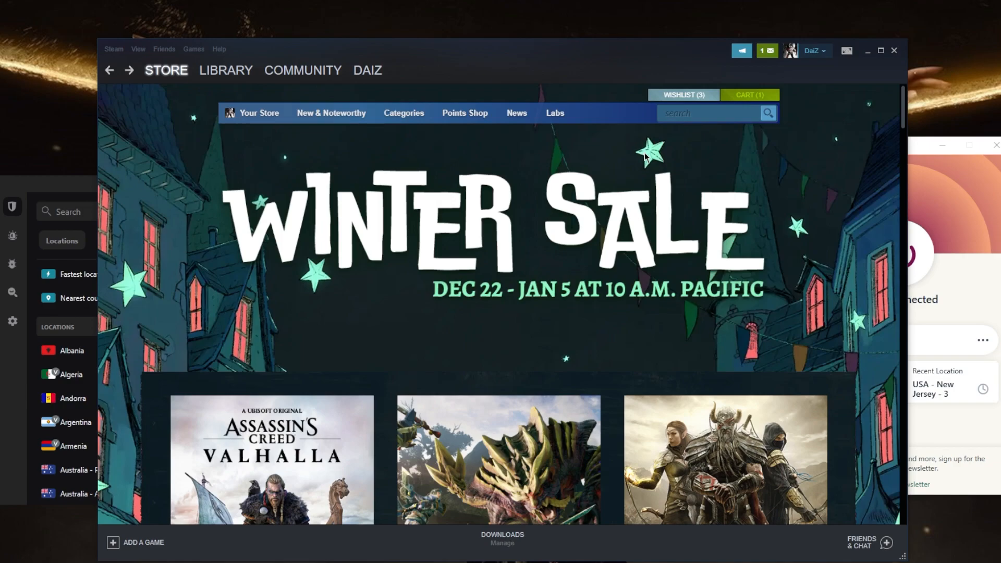
mouse_move(926, 216)
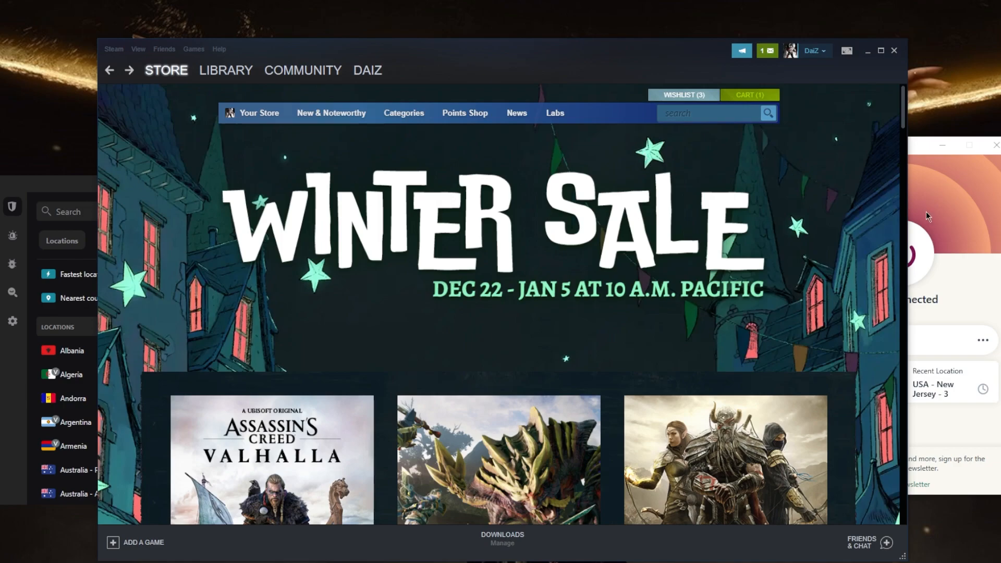
mouse_move(716, 235)
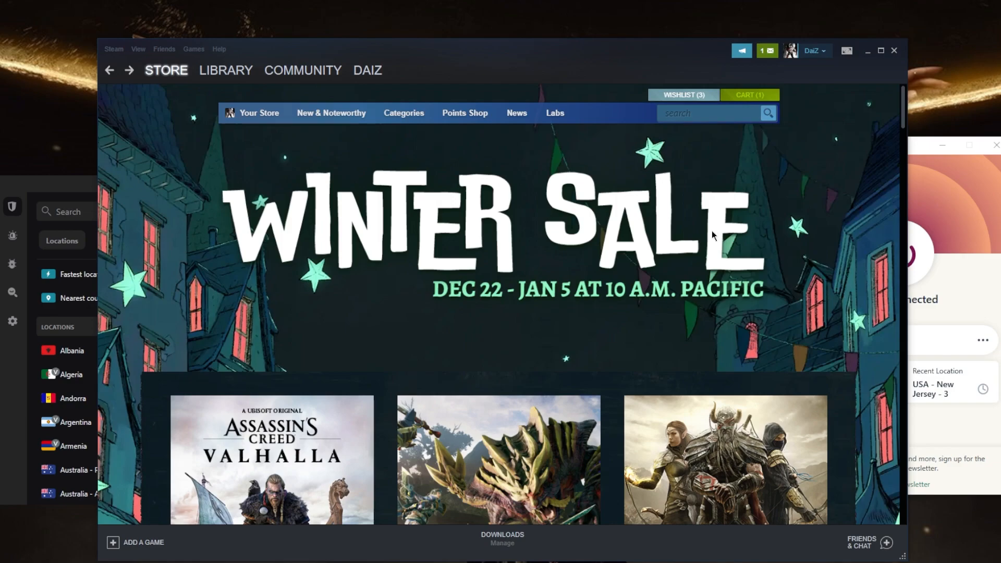
mouse_move(710, 234)
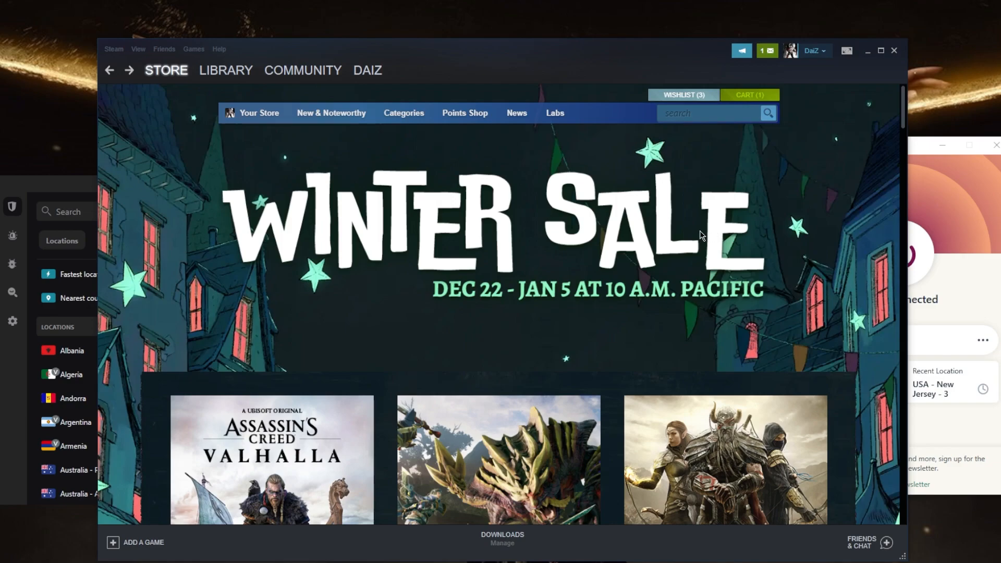
mouse_move(790, 490)
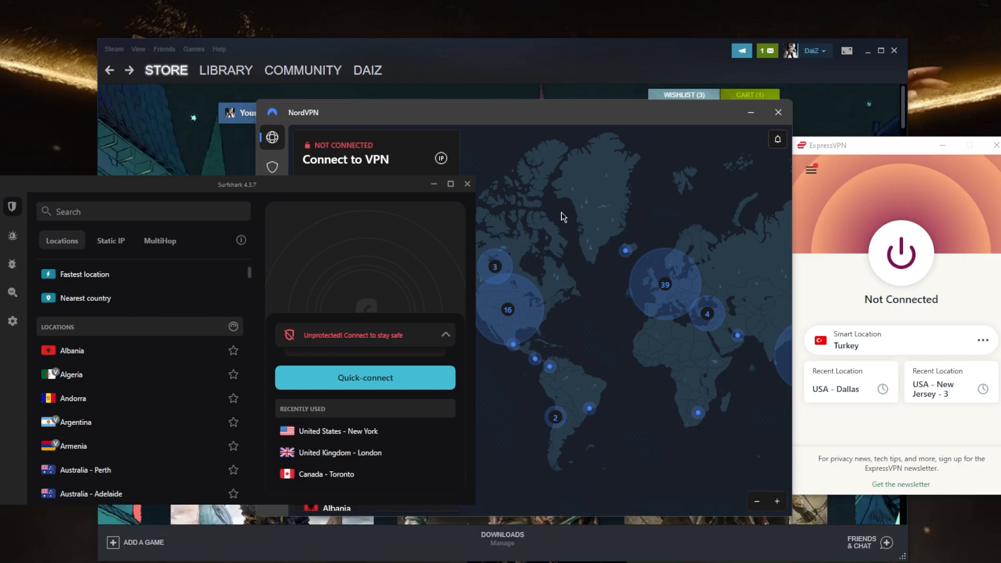
mouse_move(693, 172)
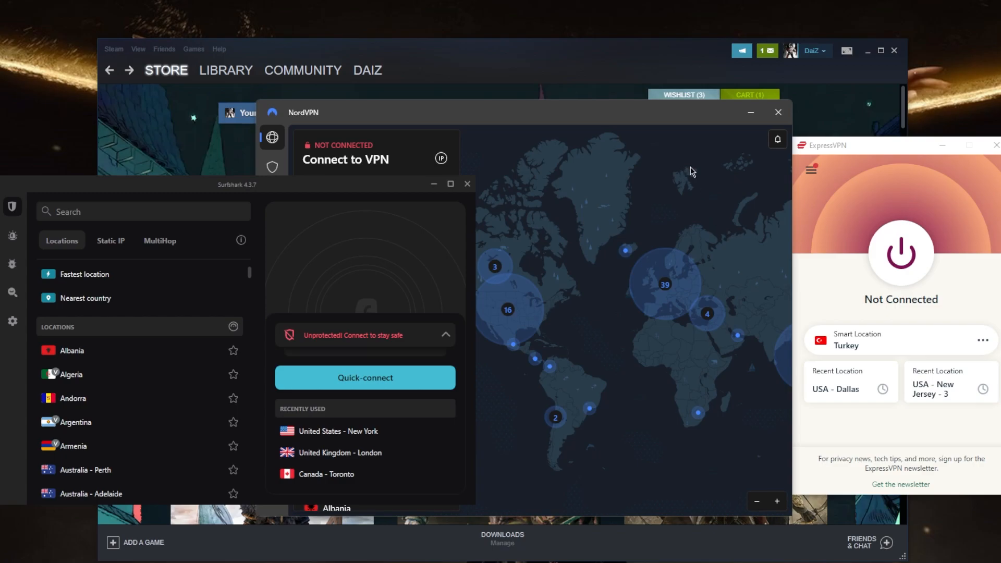
mouse_move(824, 249)
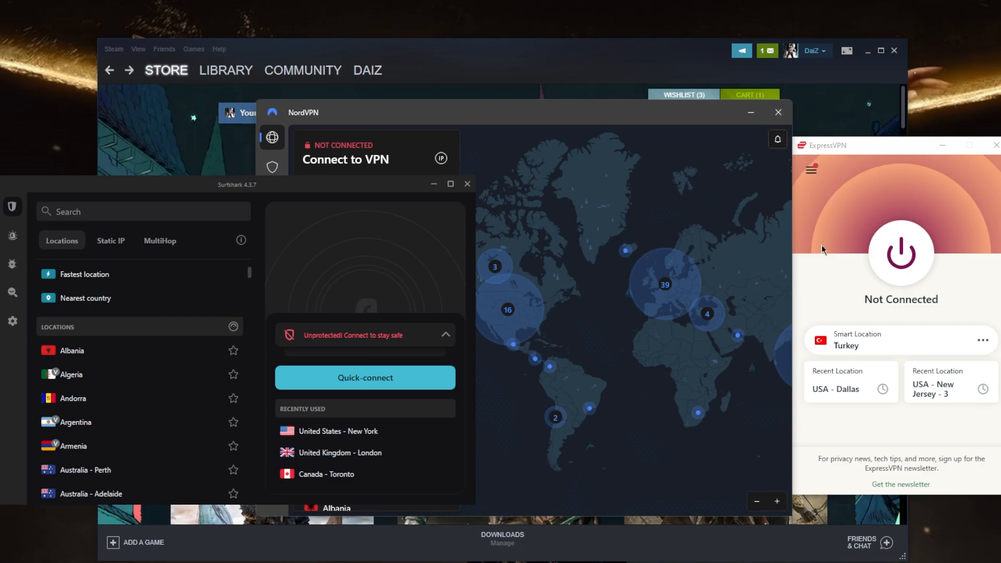
mouse_move(882, 258)
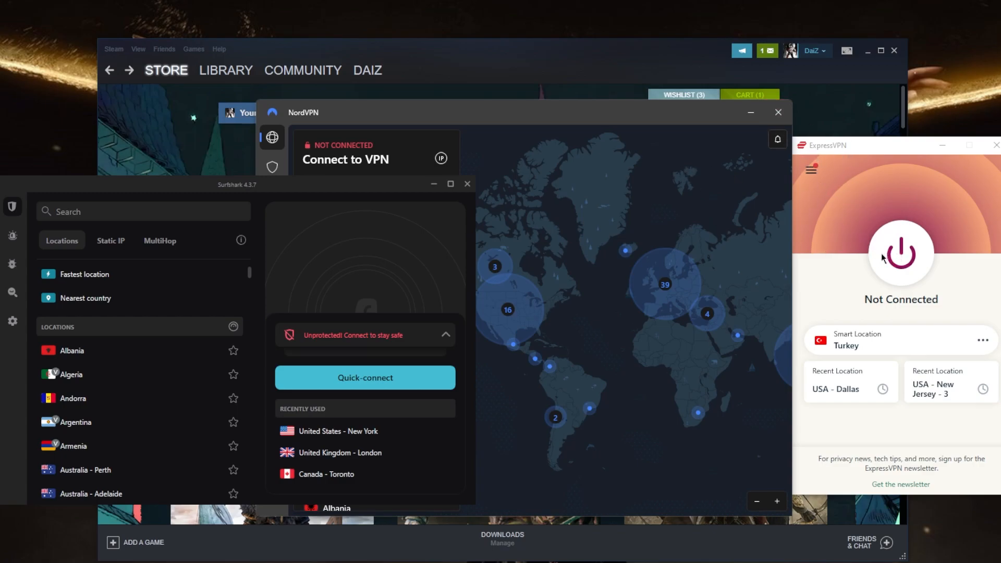
mouse_move(569, 290)
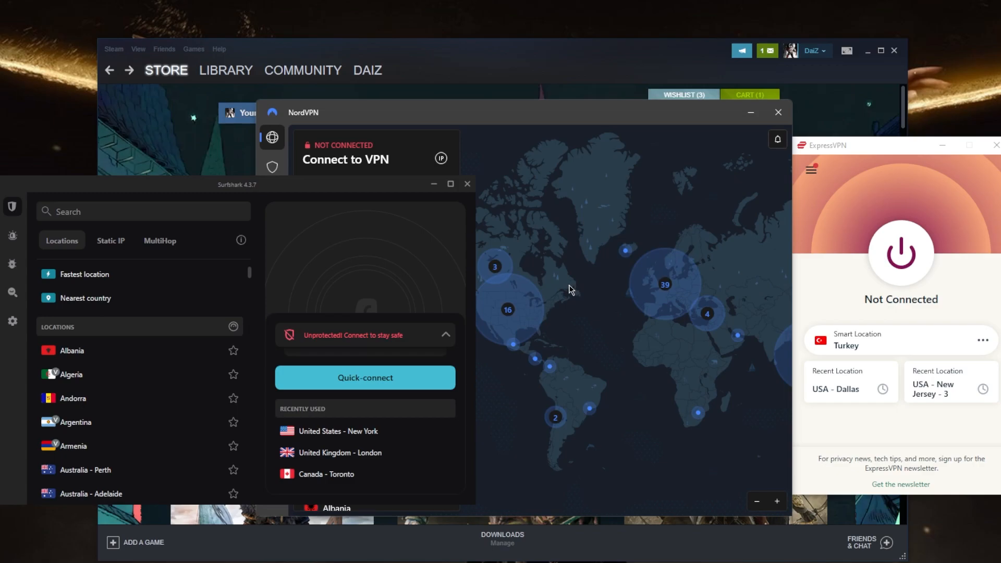
mouse_move(785, 277)
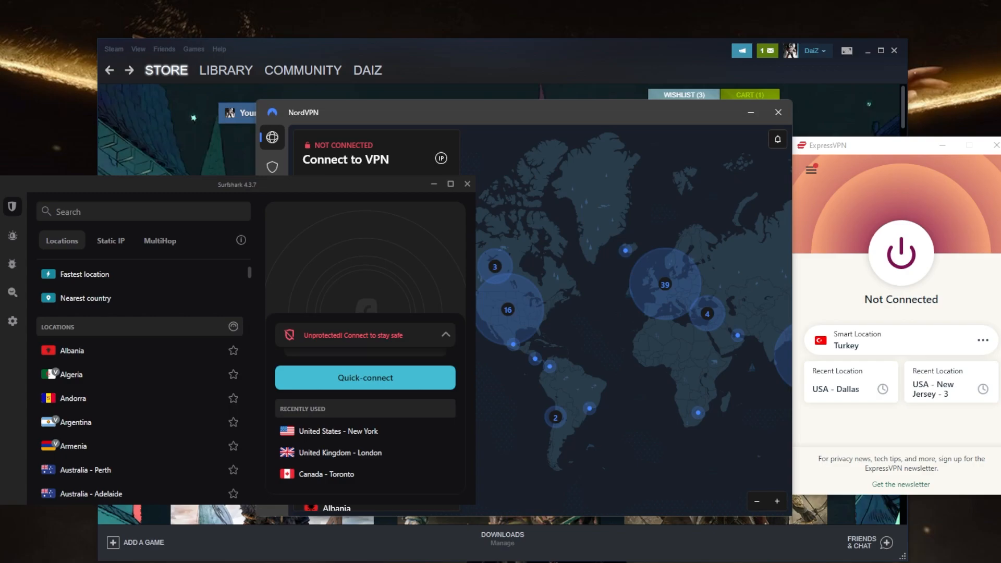
mouse_move(900, 255)
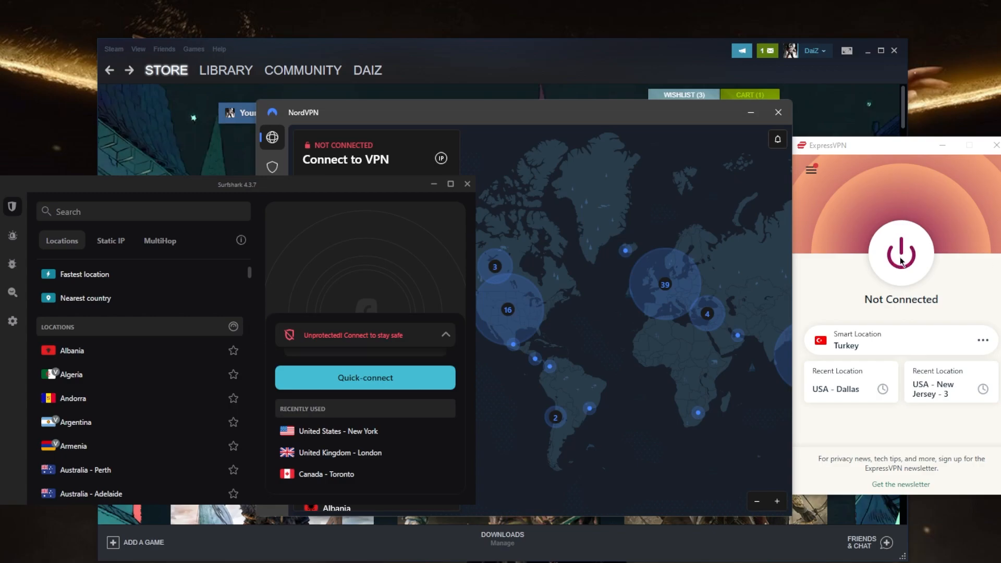
- Connect ExpressVPN to its Turkey smart location
left_click(900, 253)
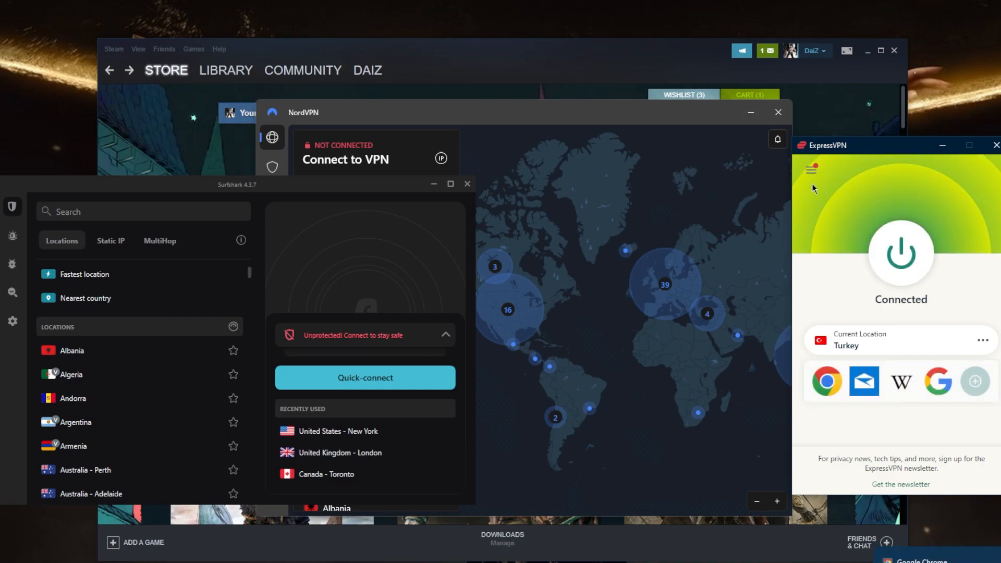
mouse_move(679, 75)
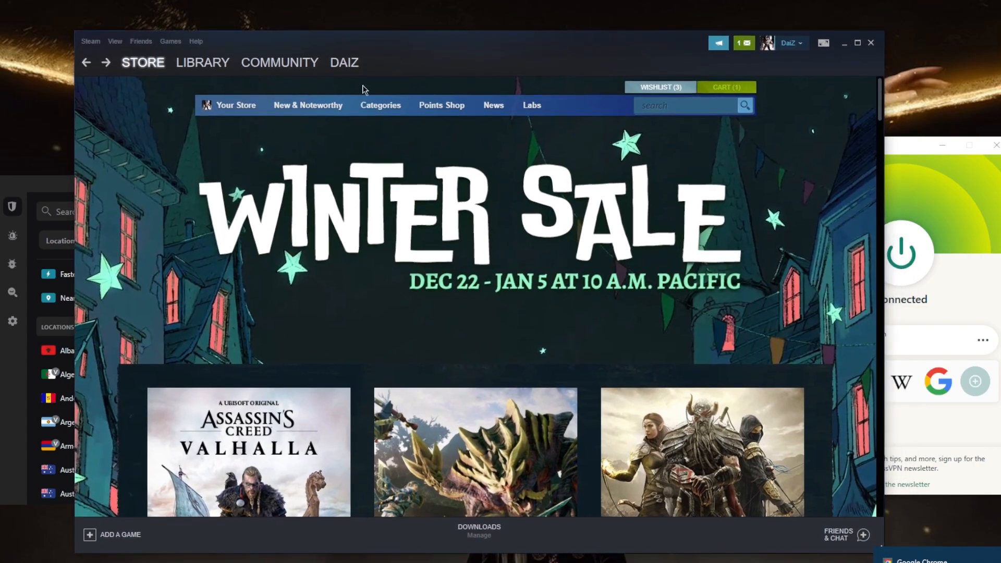
- Reload the Steam store and open the cart showing Red Dead Online at 79,50 TL
left_click(202, 62)
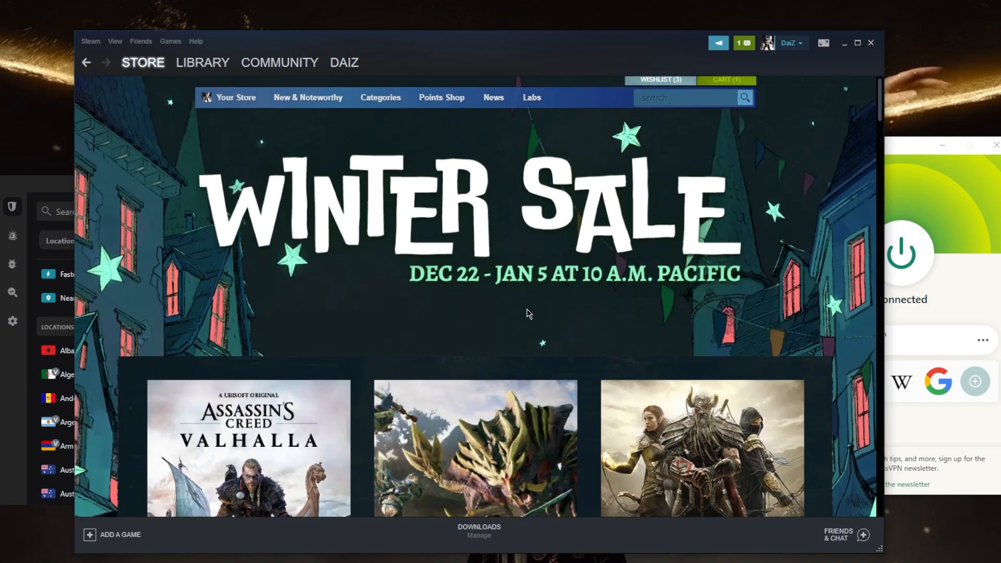
scroll("down", 3)
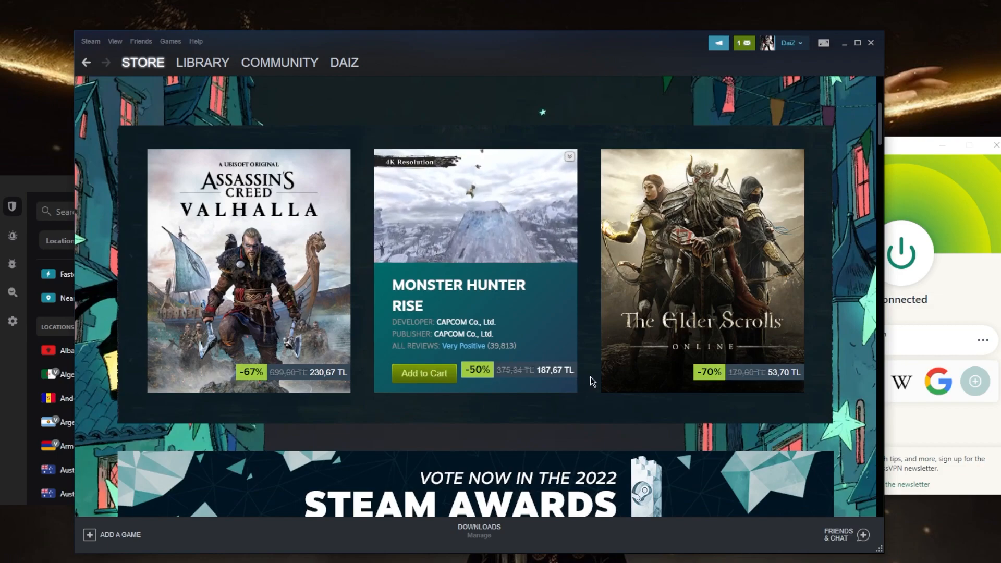
scroll("up", 3)
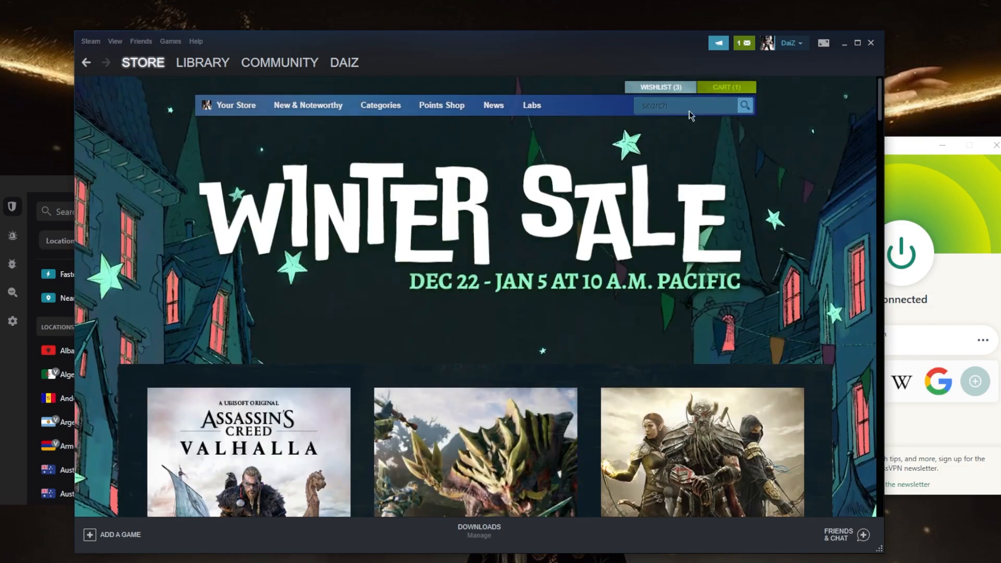
left_click(725, 87)
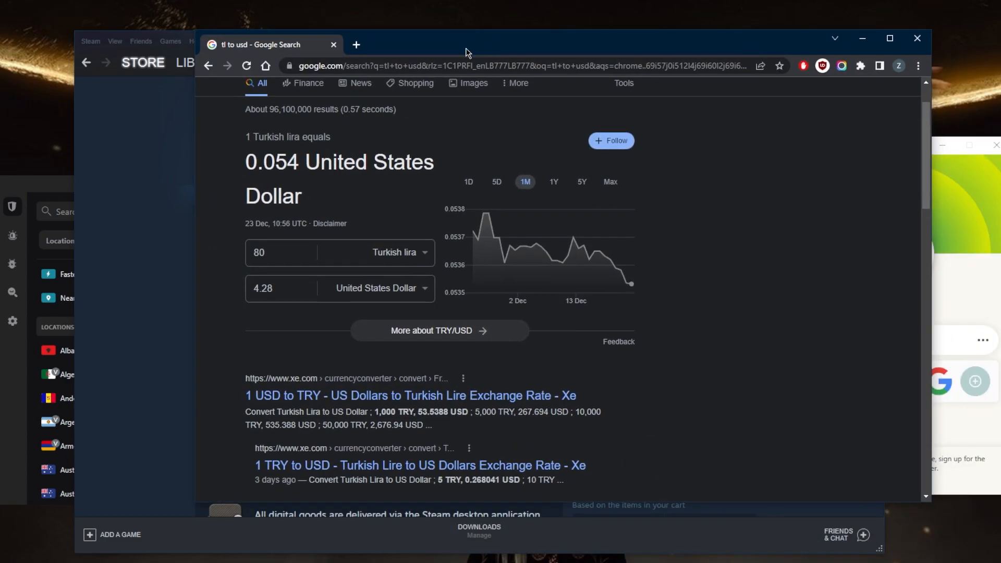
mouse_move(871, 60)
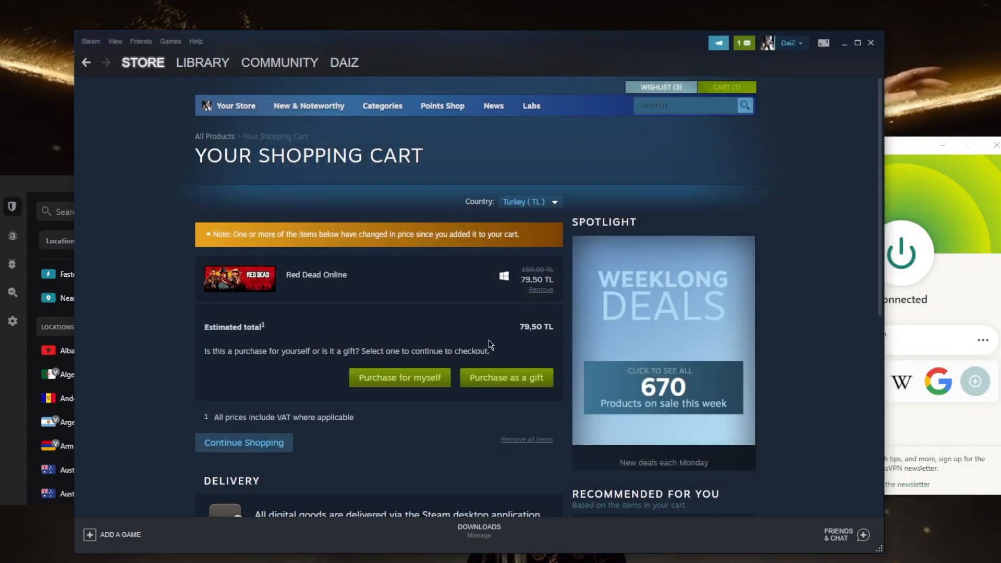
mouse_move(400, 377)
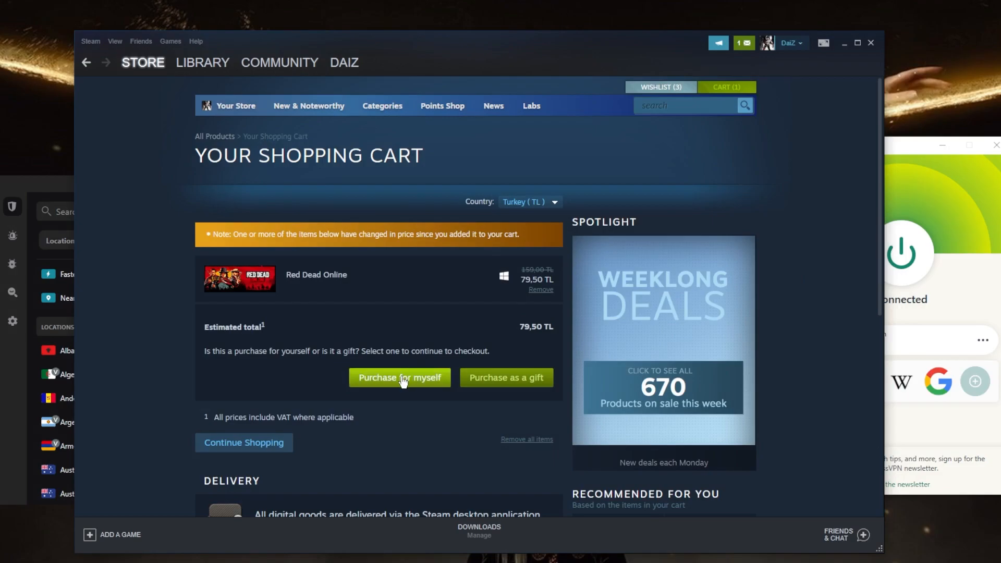
- Check out the cart for myself to view Turkish payment methods and billing
left_click(398, 377)
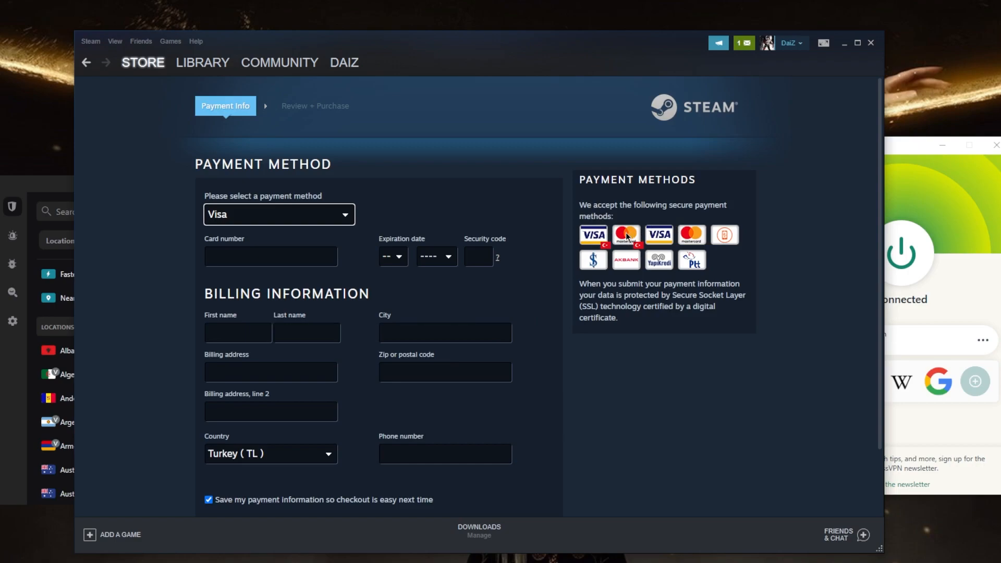
mouse_move(626, 234)
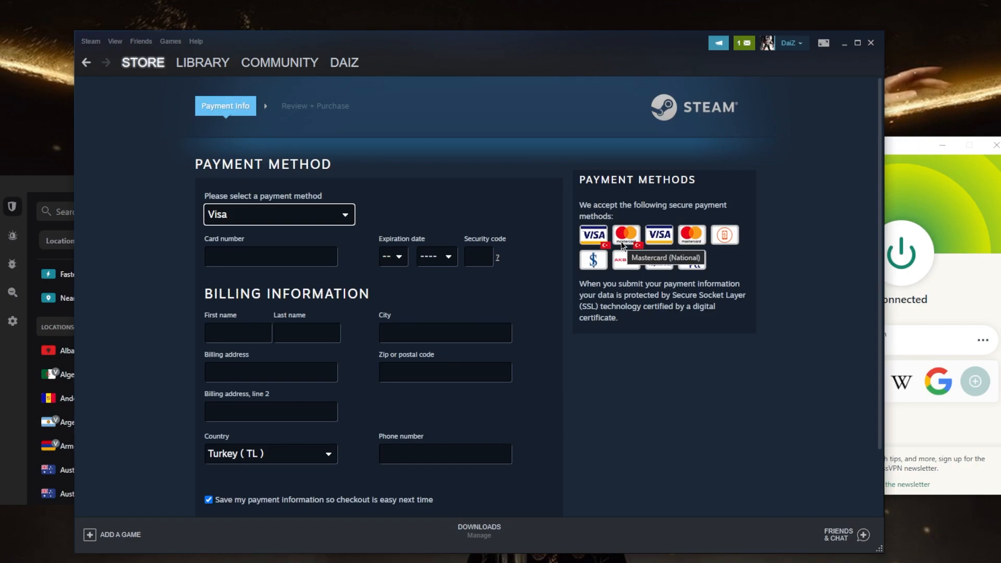
mouse_move(600, 376)
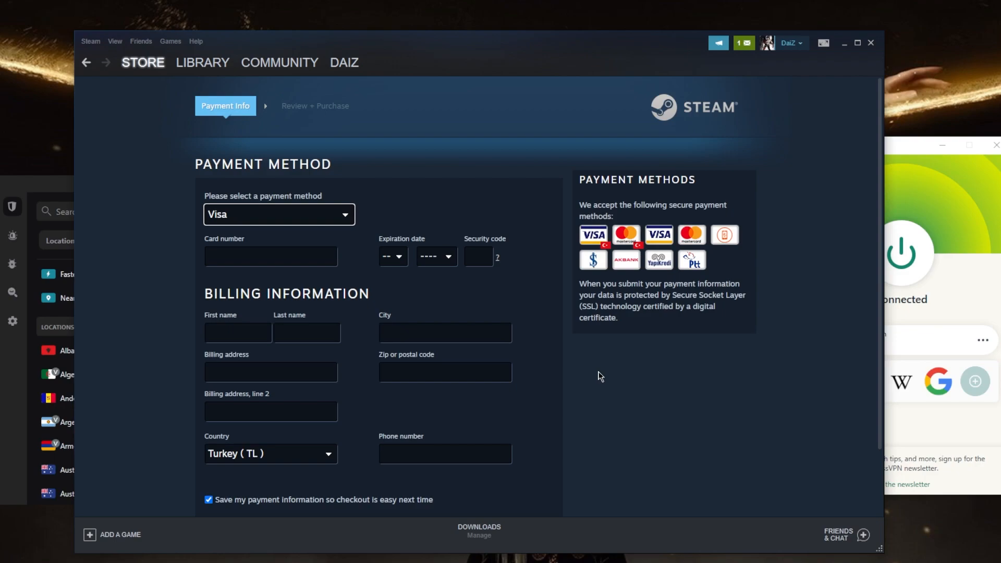
left_click(141, 62)
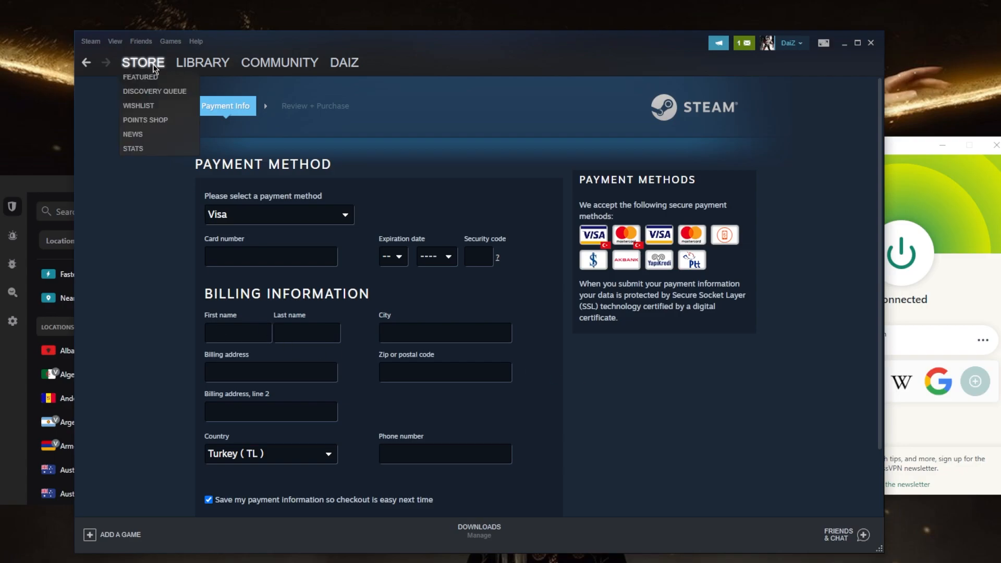
- Disconnect ExpressVPN from Turkey and reload the Steam Winter Sale store front
left_click(143, 62)
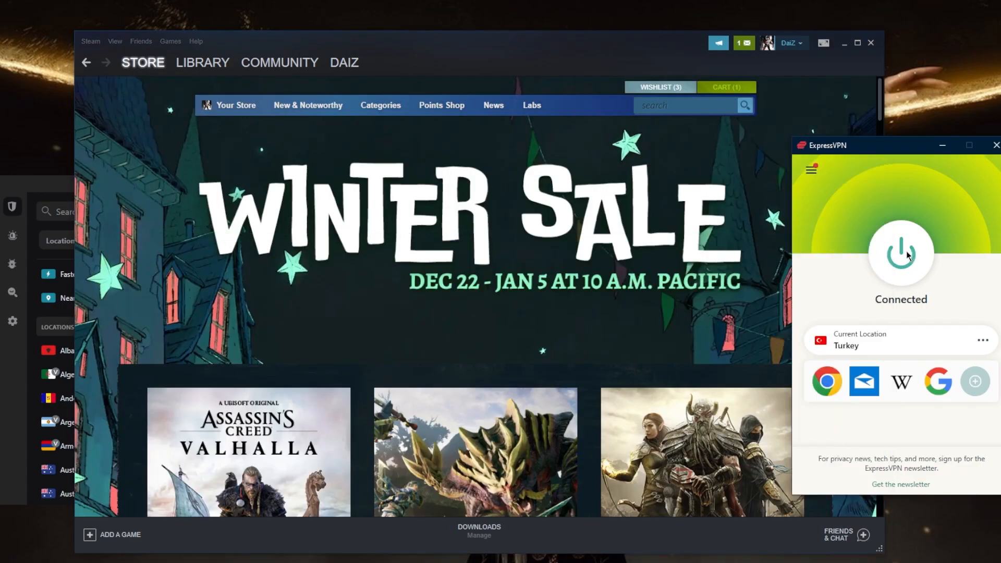
left_click(900, 254)
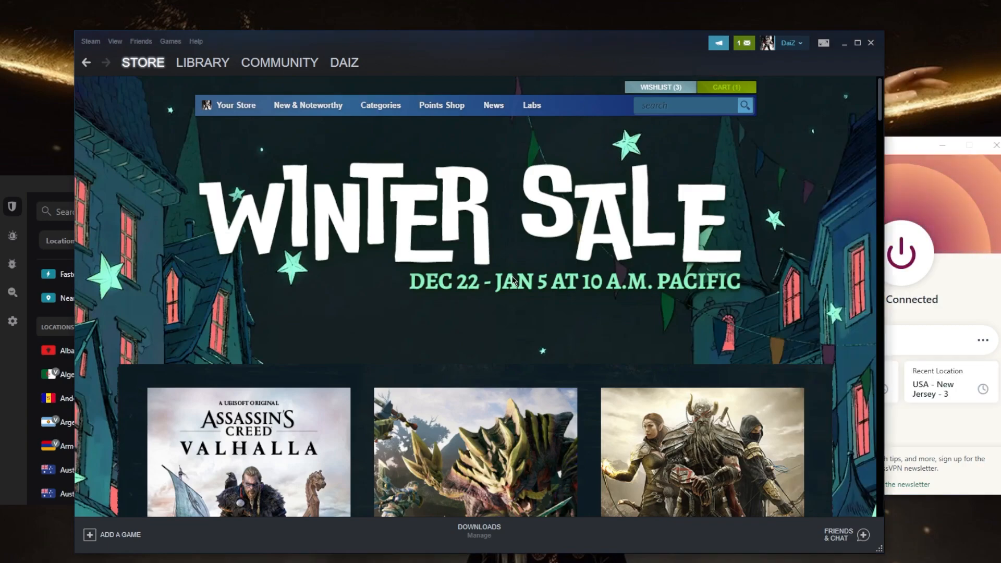
scroll("down", 3)
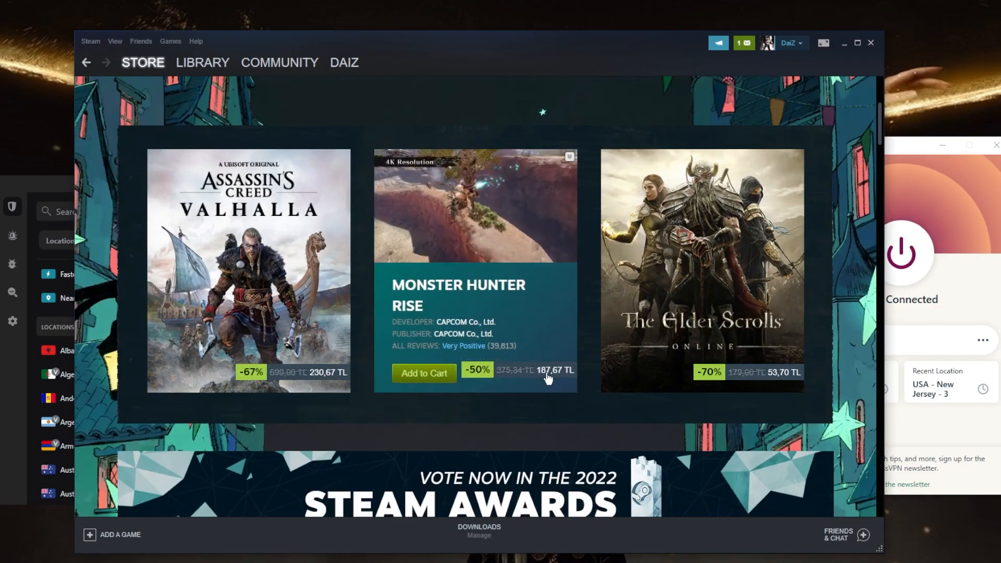
left_click(202, 63)
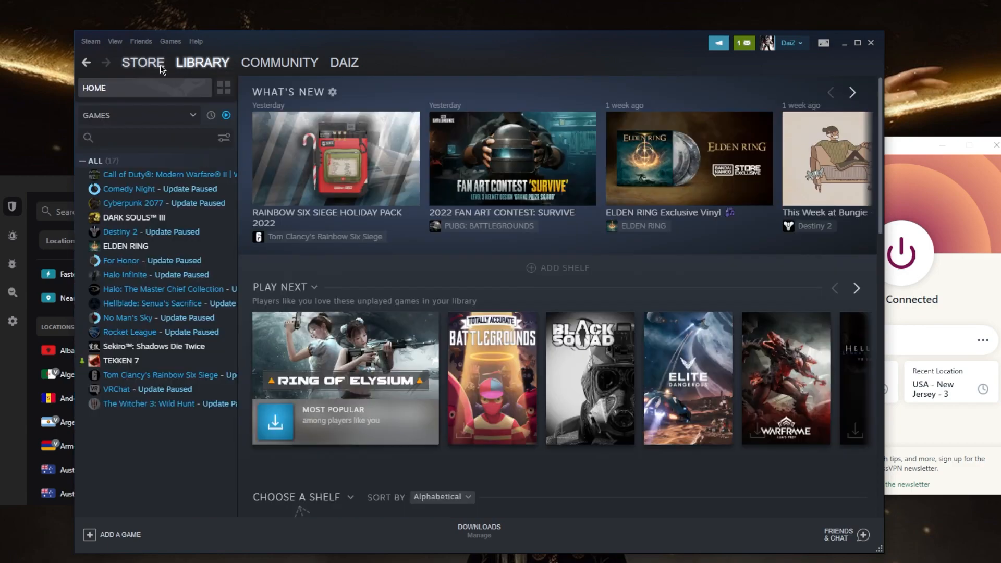
left_click(142, 62)
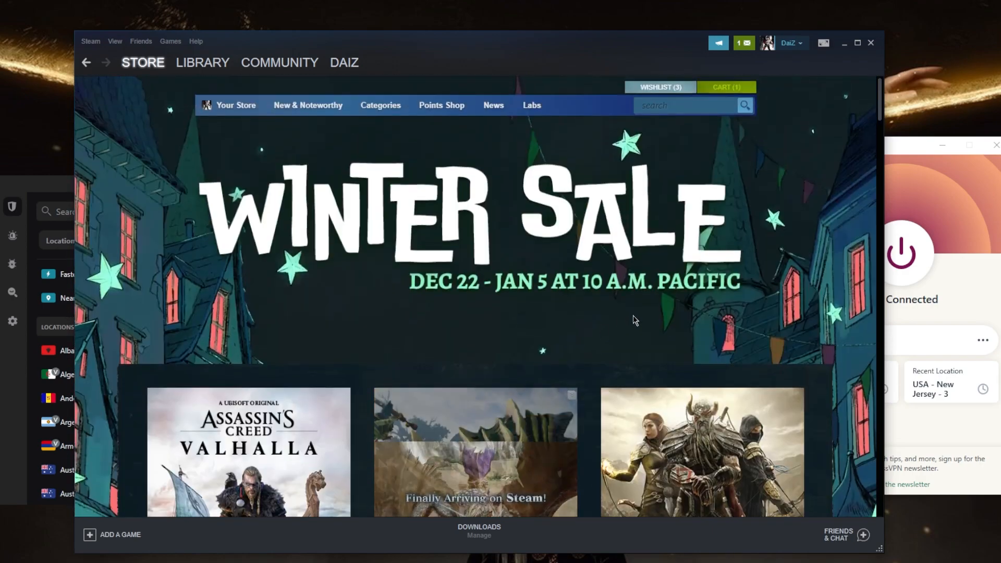
- Reopen the Steam cart to confirm Red Dead Online now costs $9.99 USD
left_click(725, 87)
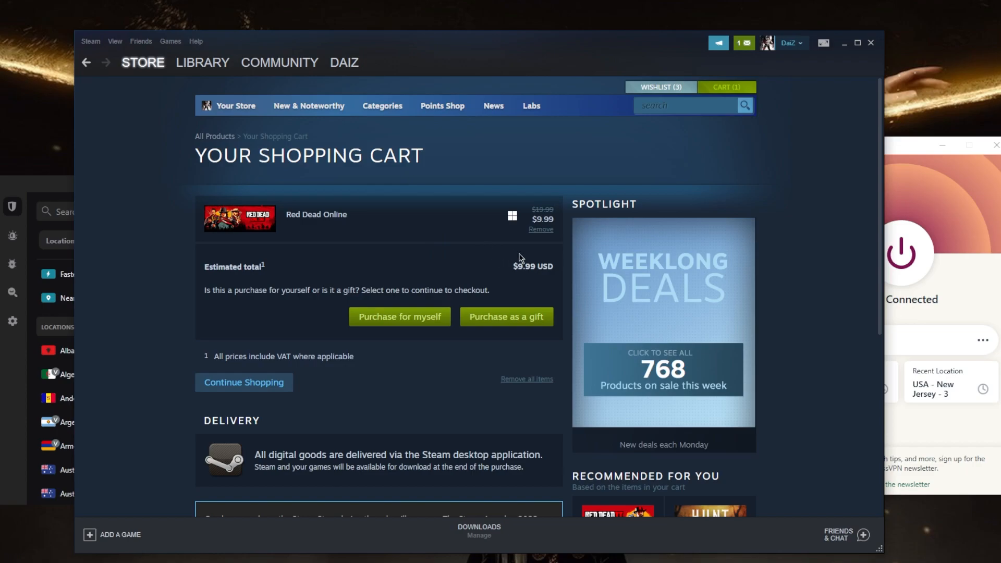
mouse_move(617, 465)
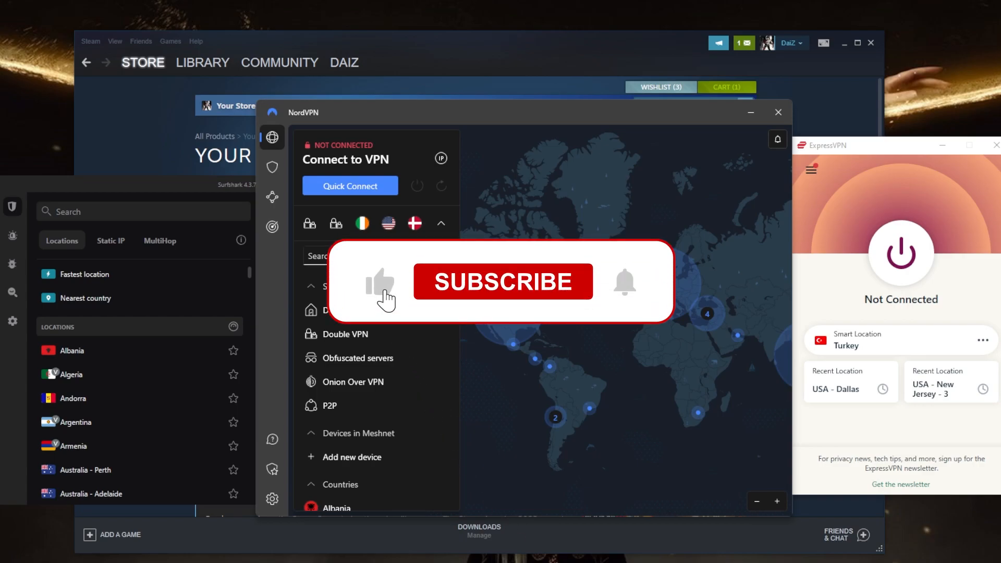
- Bring the disconnected NordVPN window to the front
left_click(503, 281)
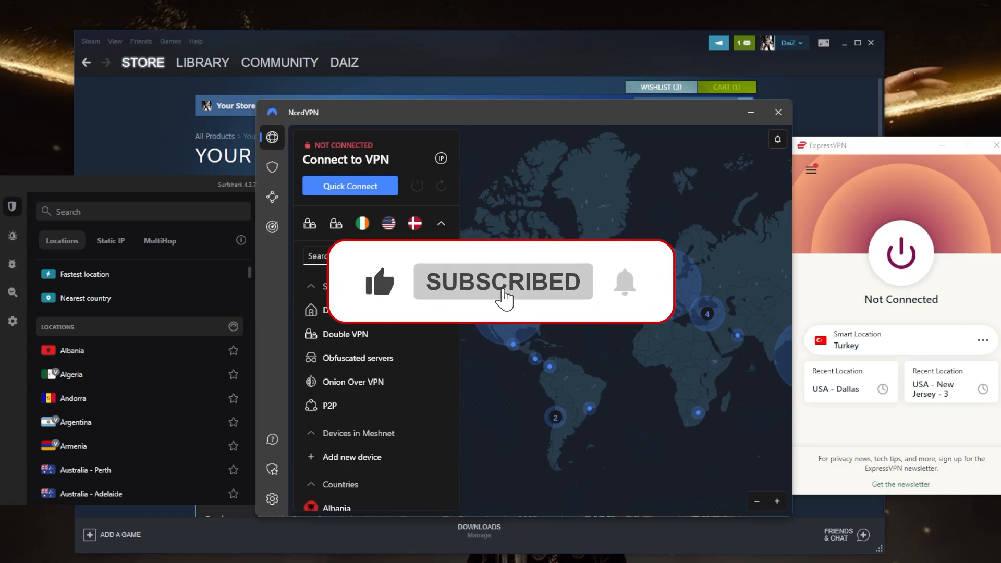
mouse_move(611, 381)
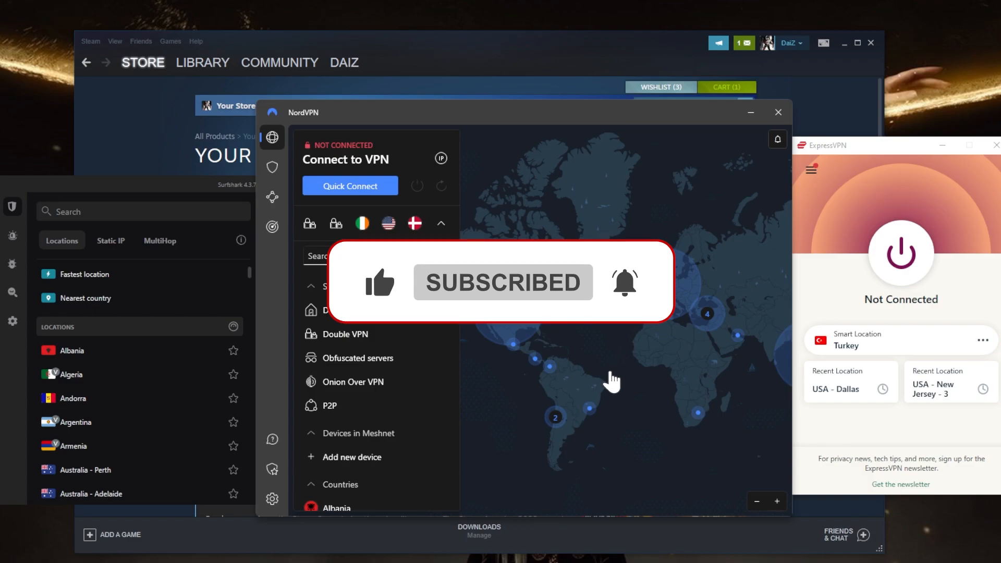